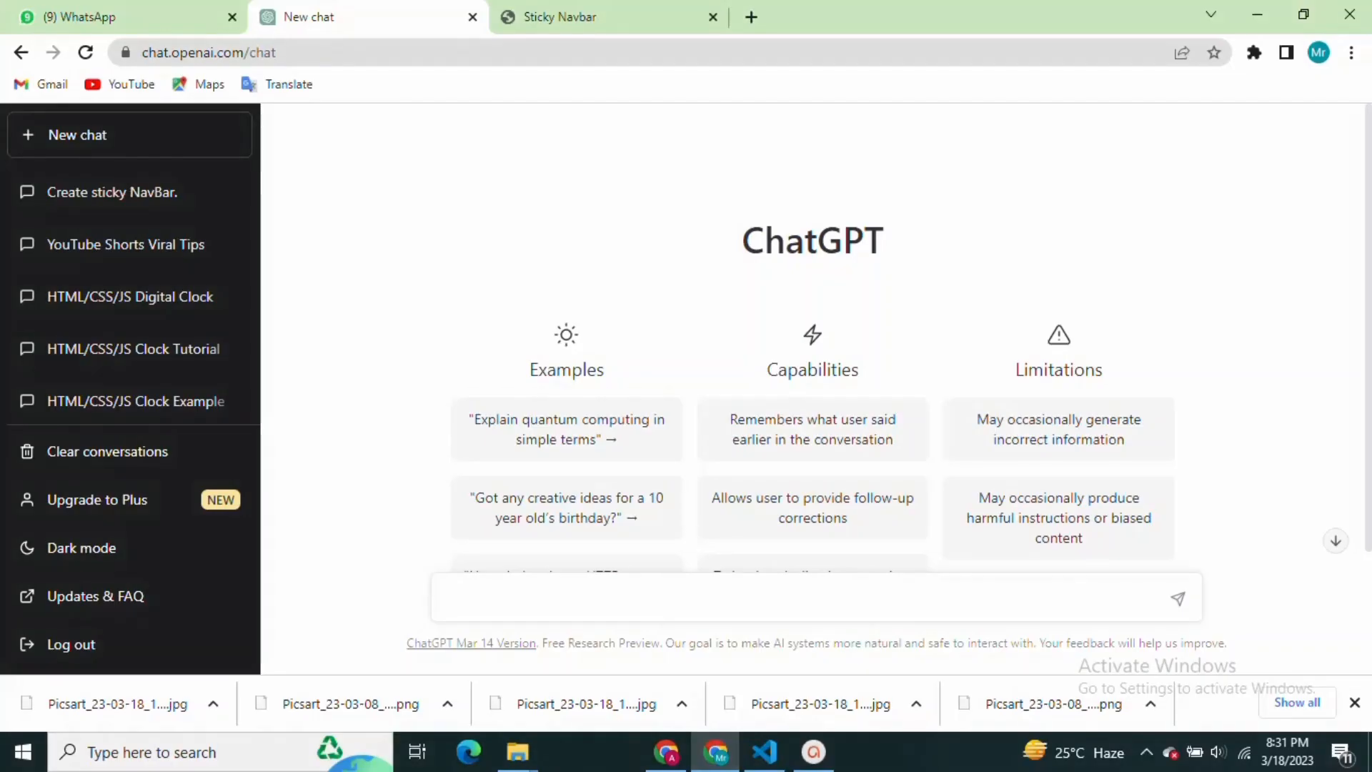
mouse_move(878, 299)
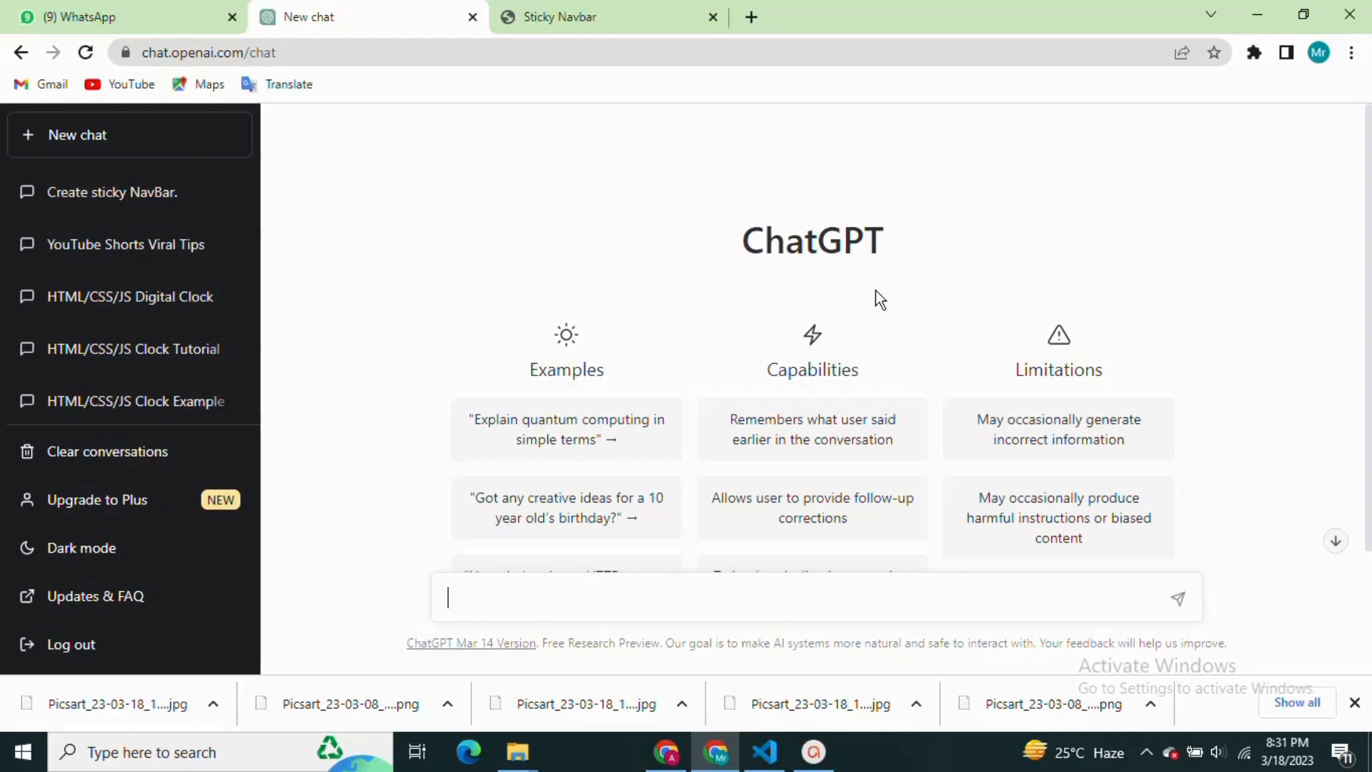
mouse_move(768, 309)
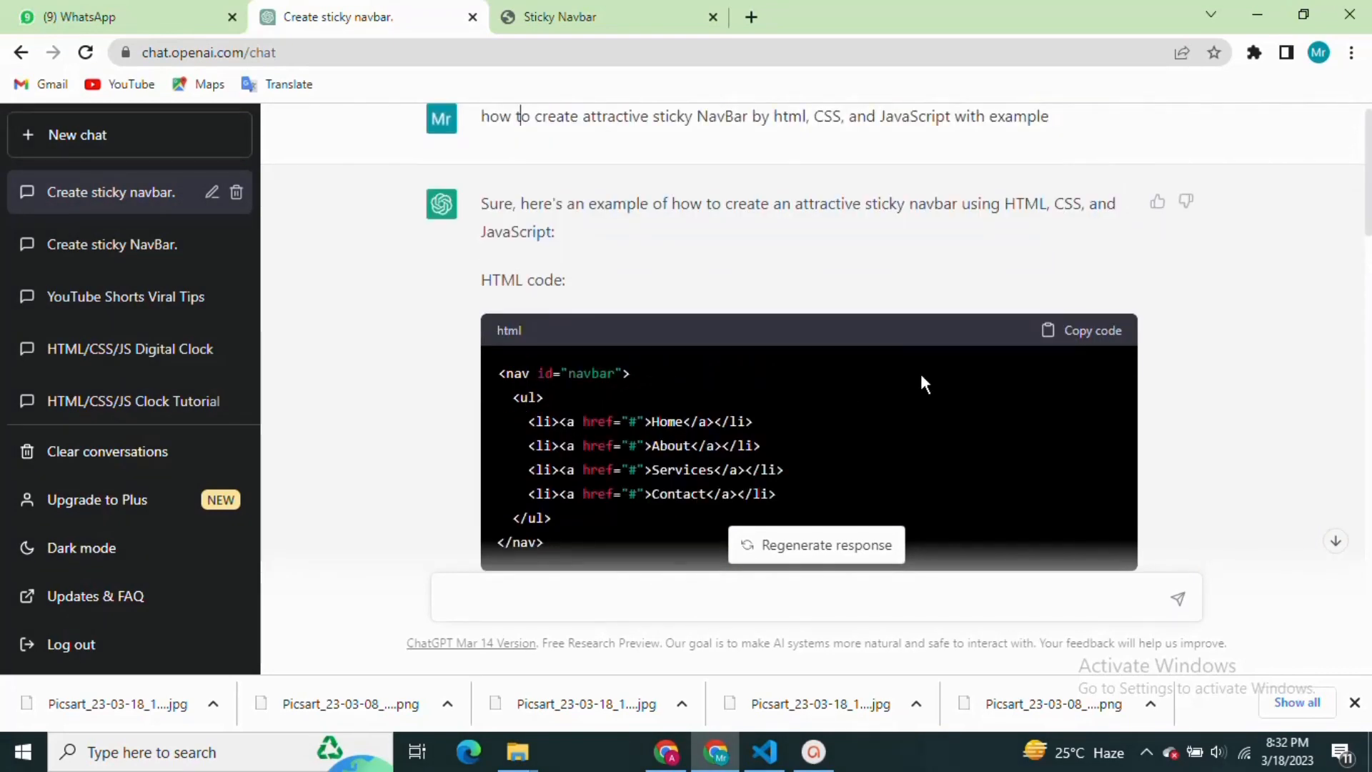
- Copy the navbar HTML from ChatGPT's answer, paste it into the editor file, and return to the chat
scroll(down, 3)
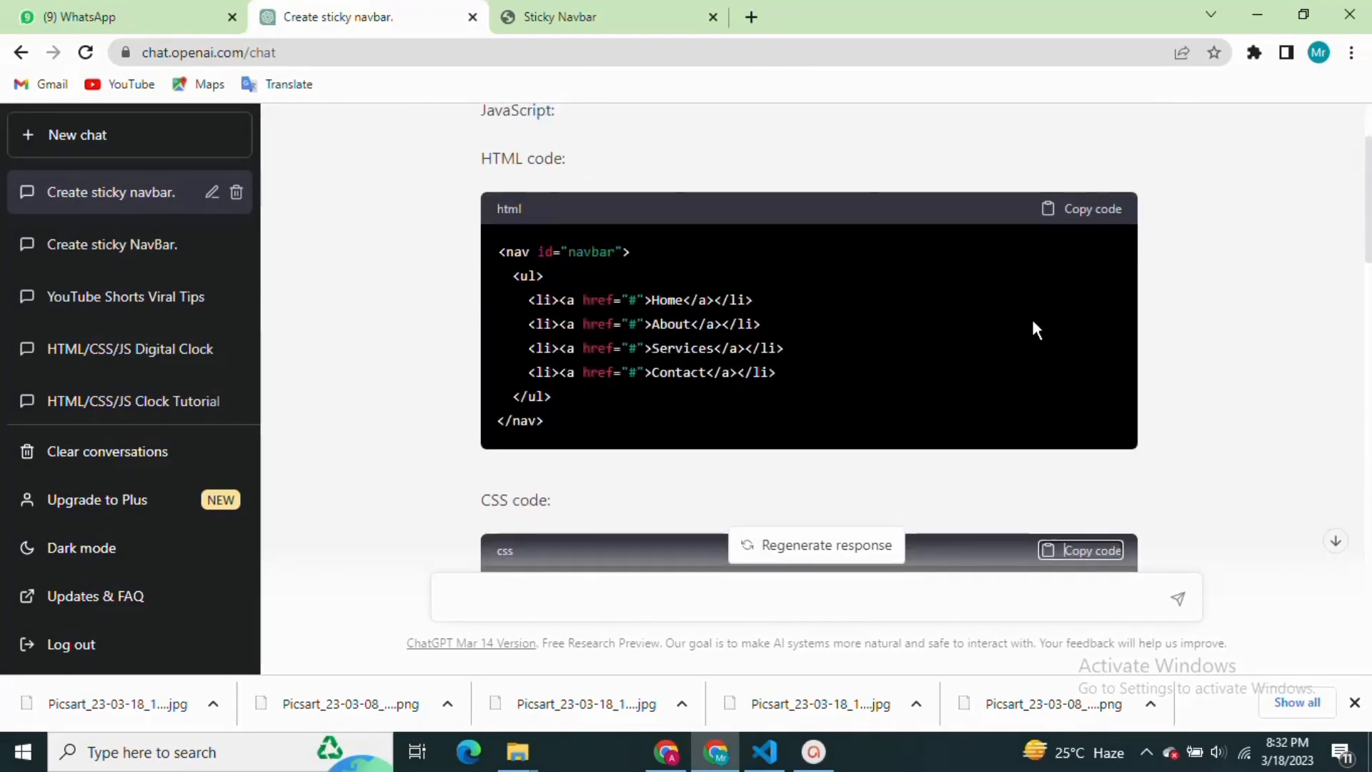
click(1081, 209)
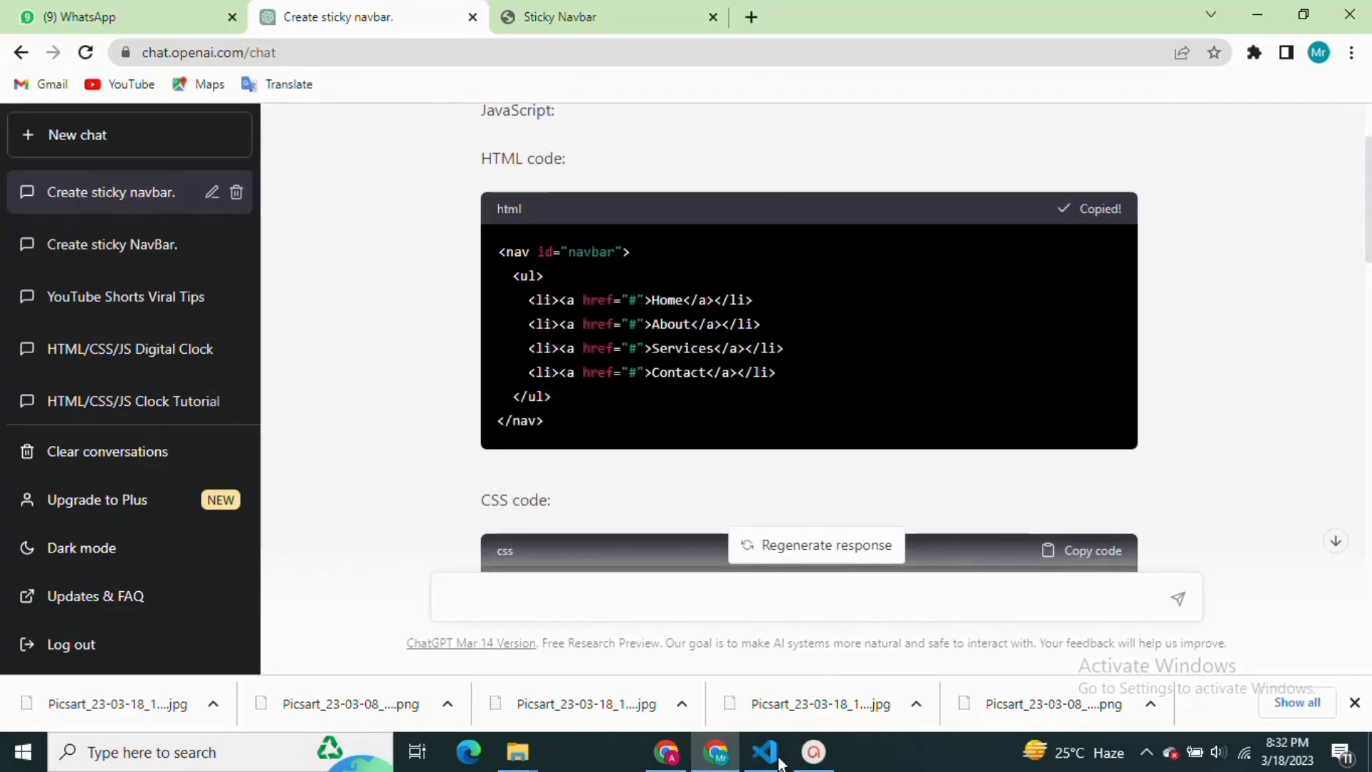
click(763, 752)
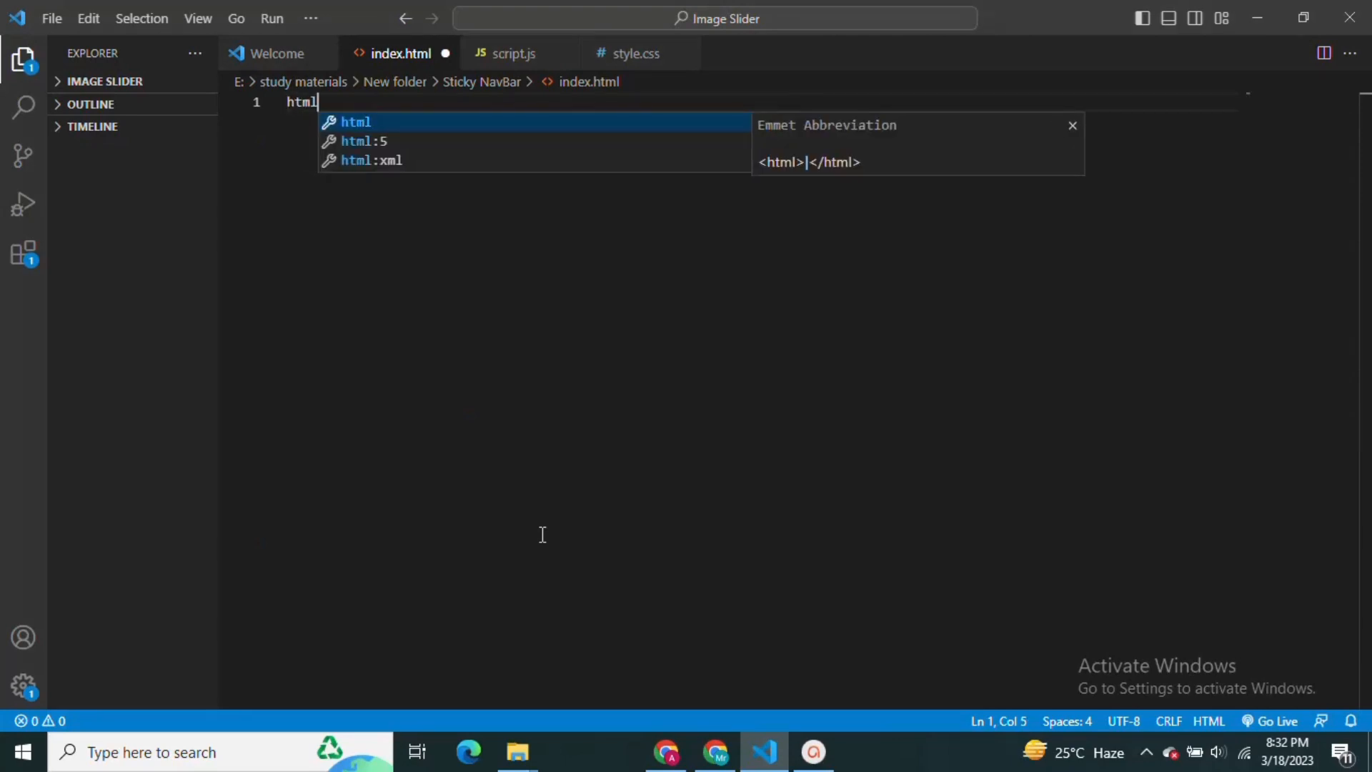
key(Tab)
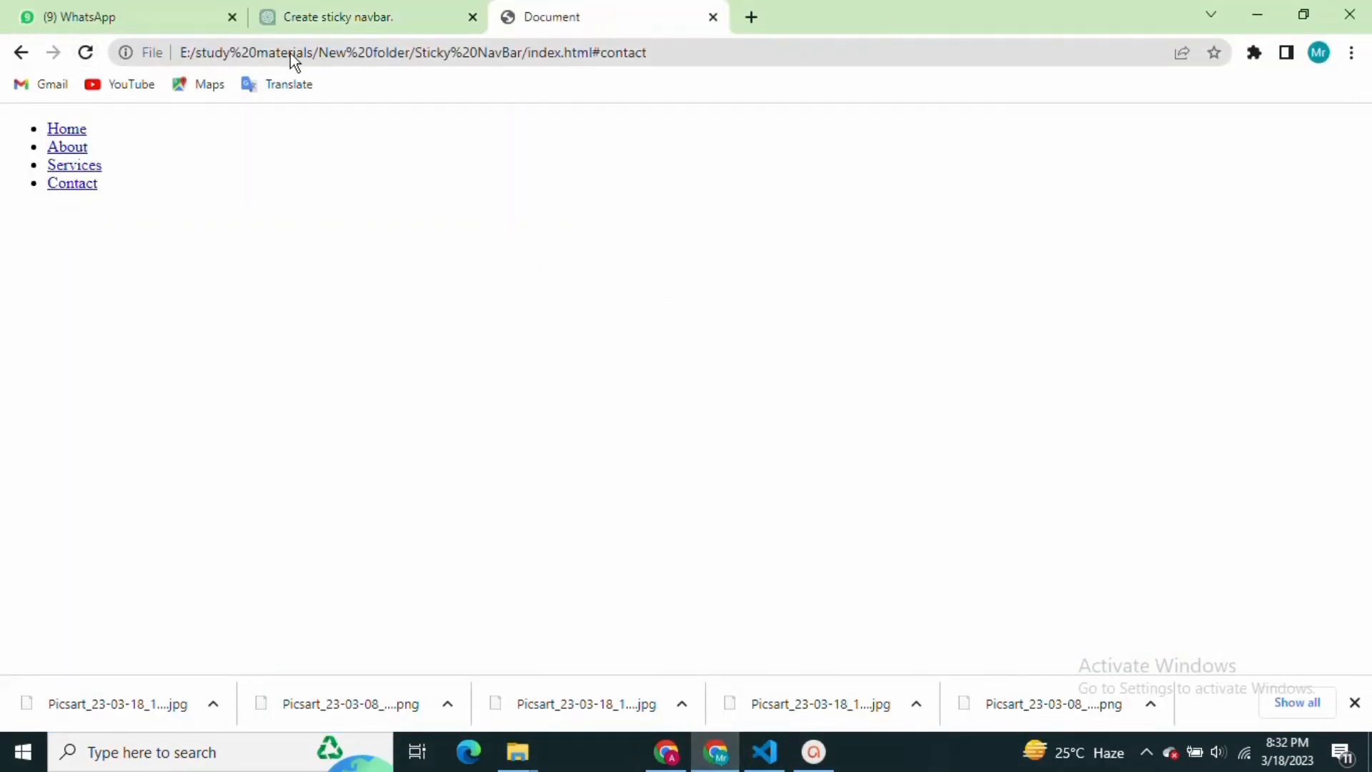
click(366, 17)
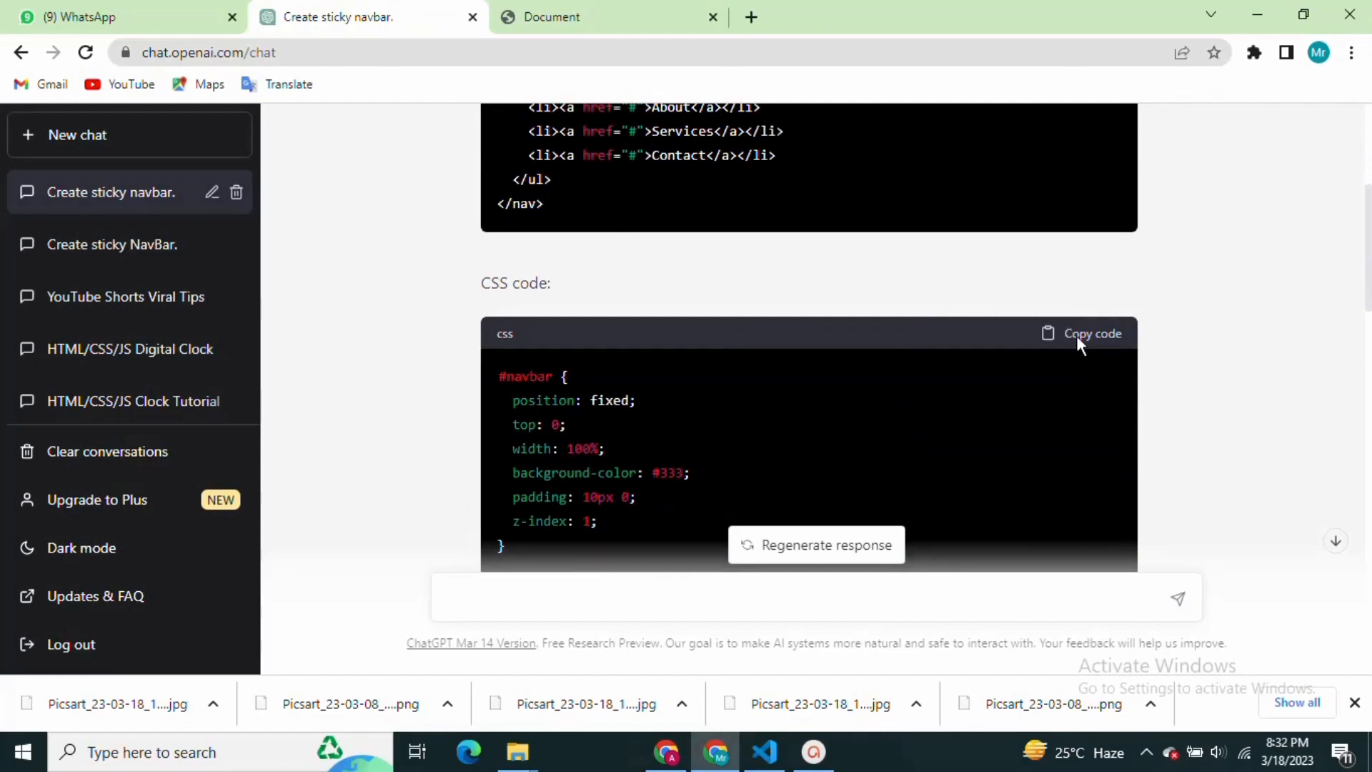
- Copy the navbar CSS into the project, then copy the JavaScript block from the answer
click(763, 751)
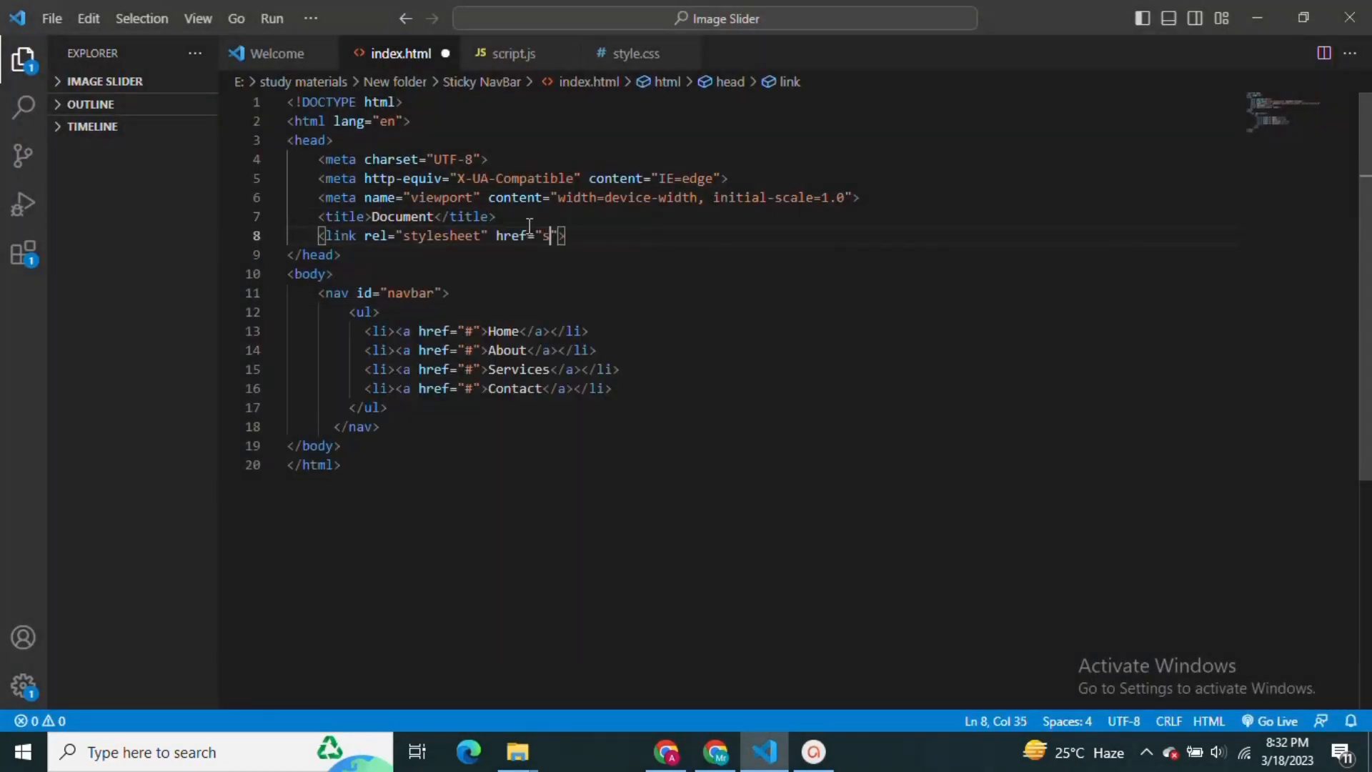
click(633, 53)
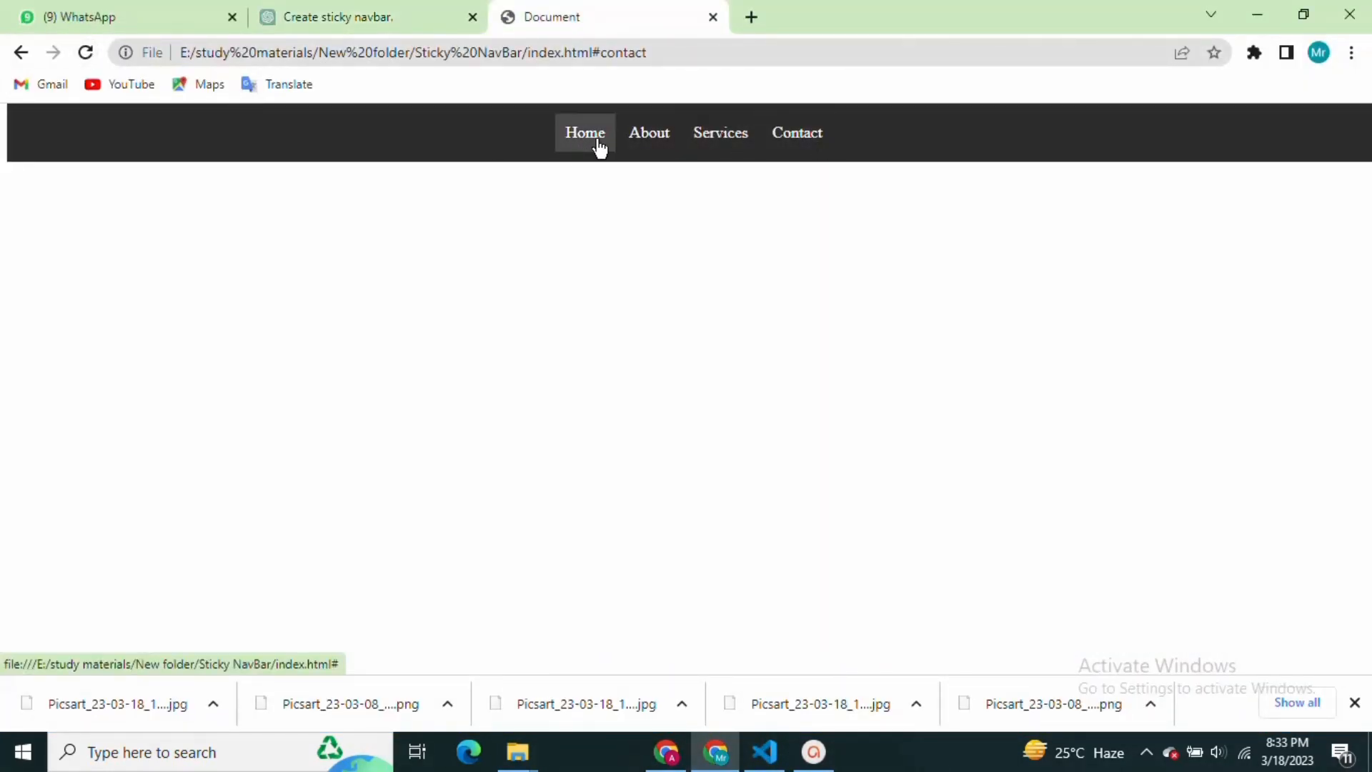
click(367, 17)
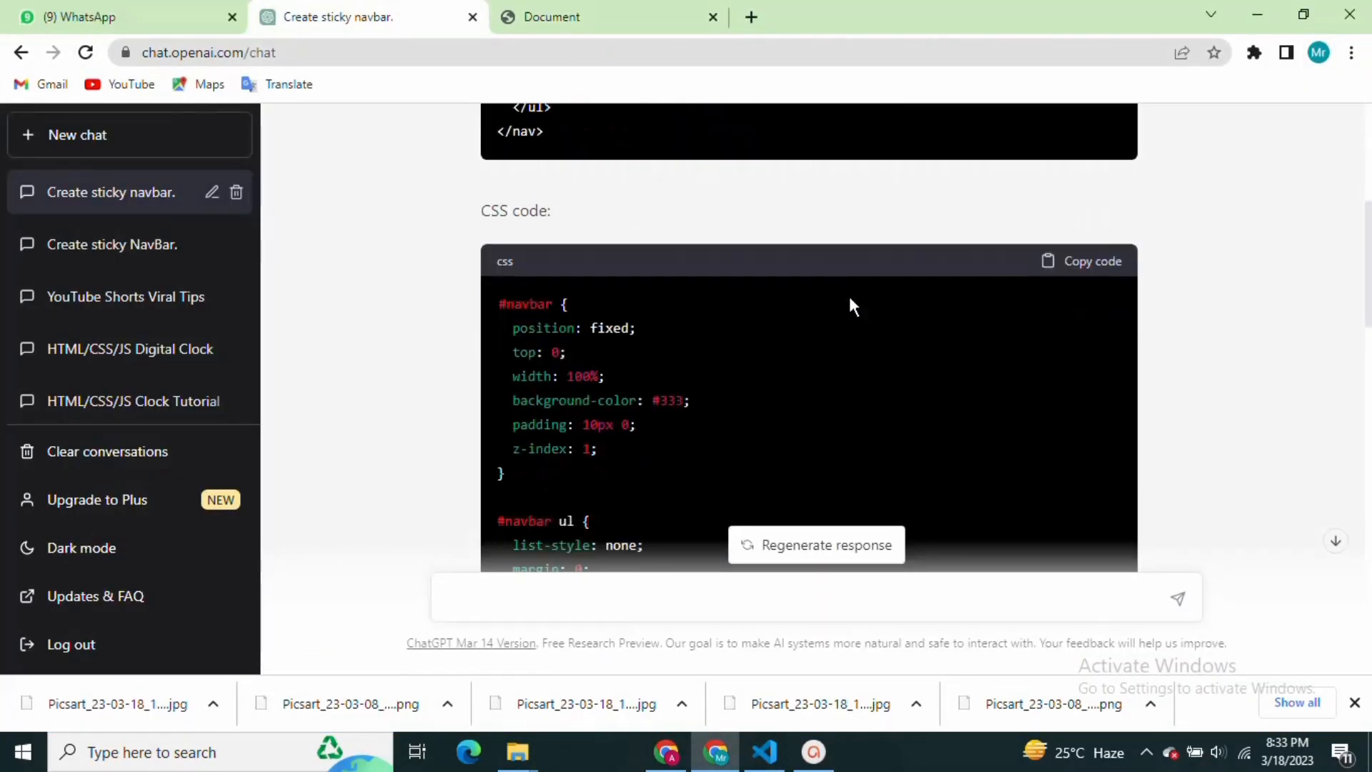
scroll(down, 3)
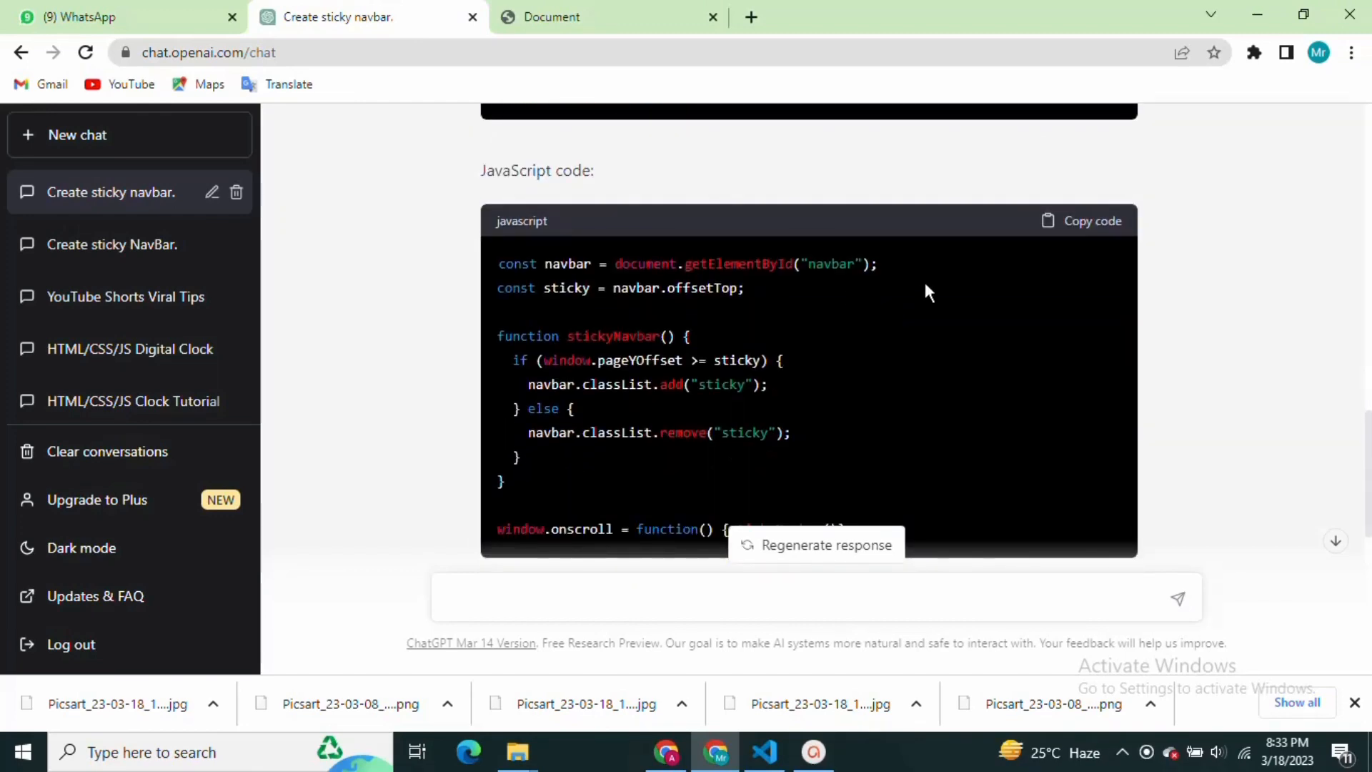
click(1080, 220)
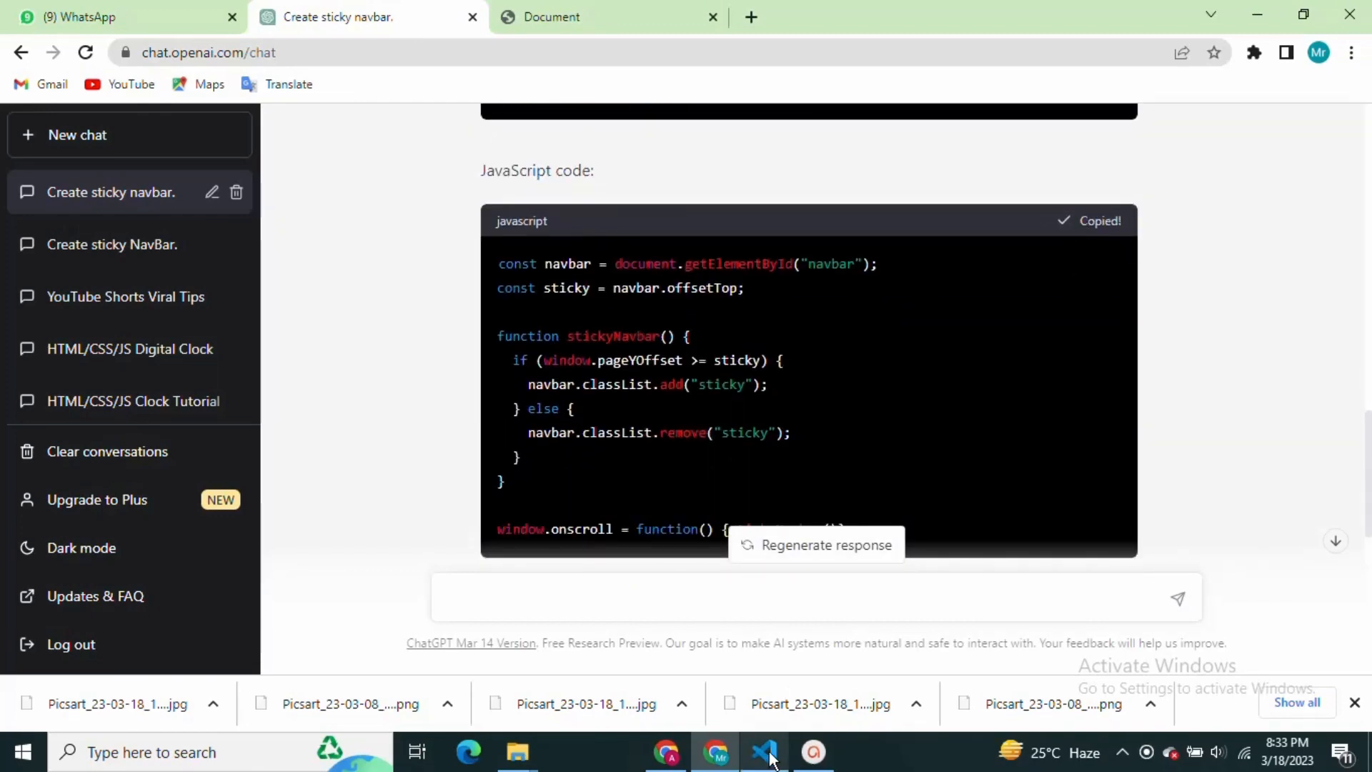
- Link script.js from index.html, paste the sticky-navbar JavaScript into it, and preview in the browser
click(763, 750)
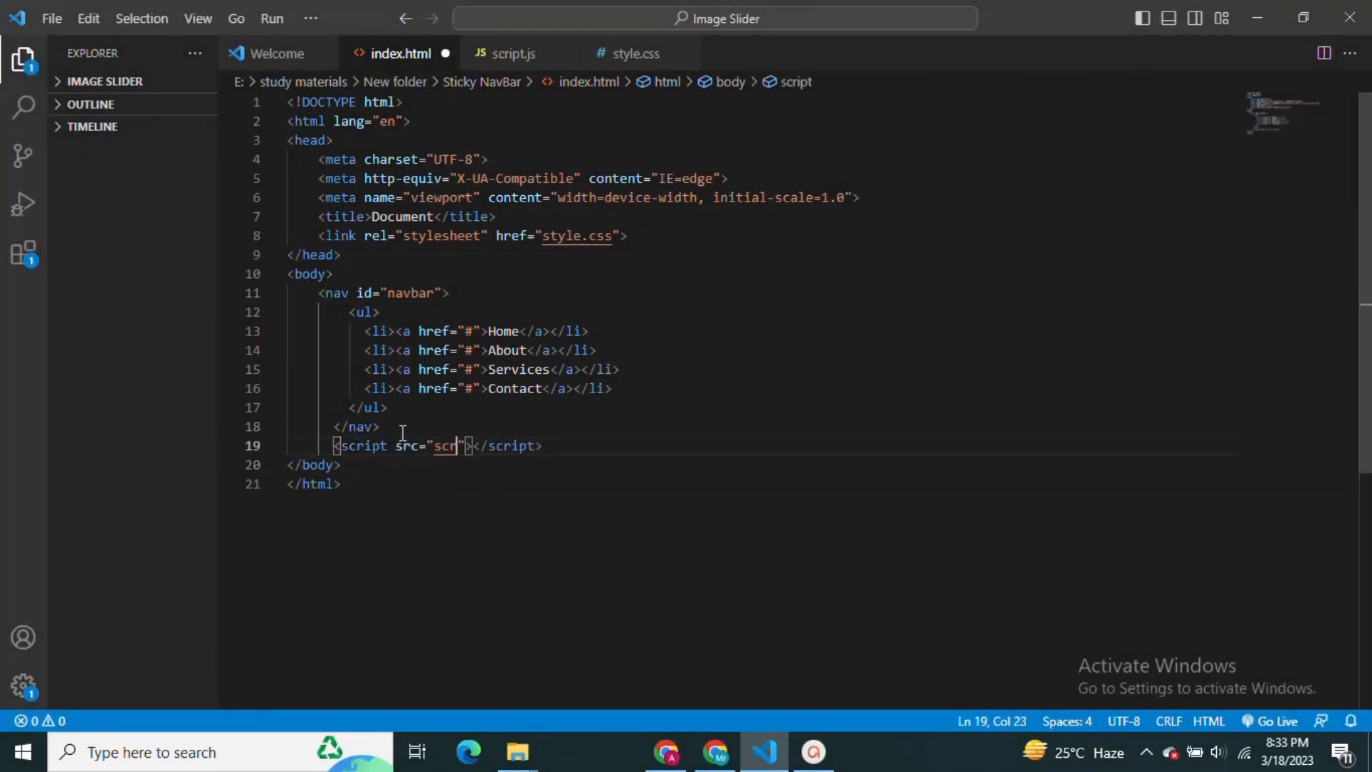
click(512, 53)
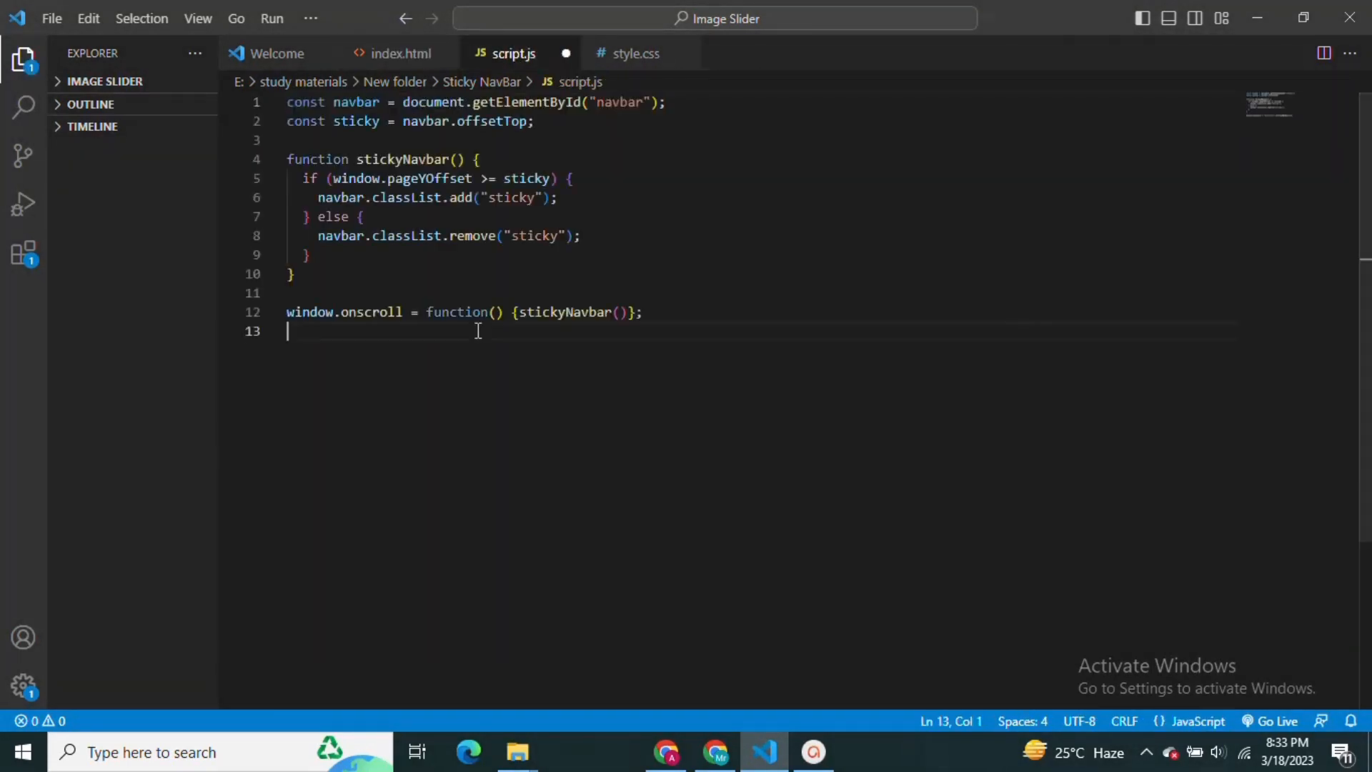
click(400, 53)
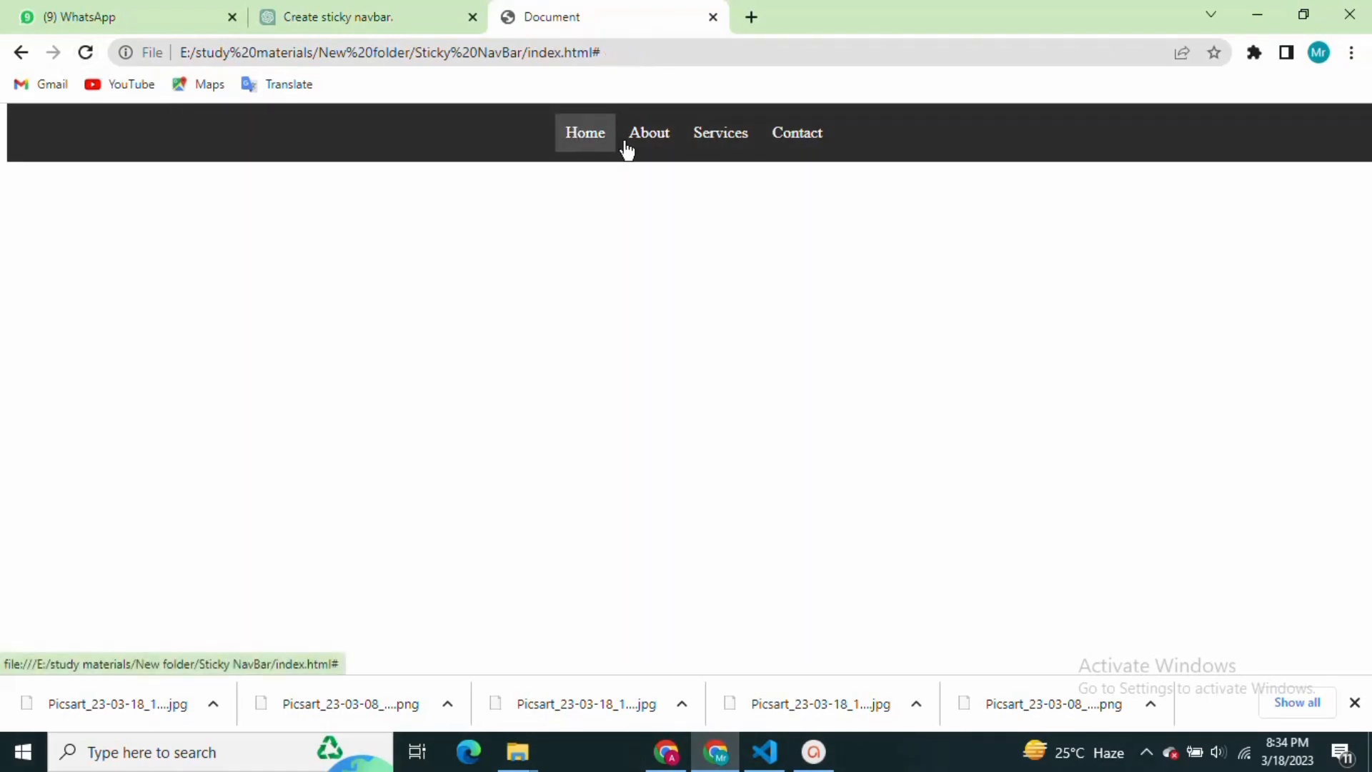
mouse_move(1362, 156)
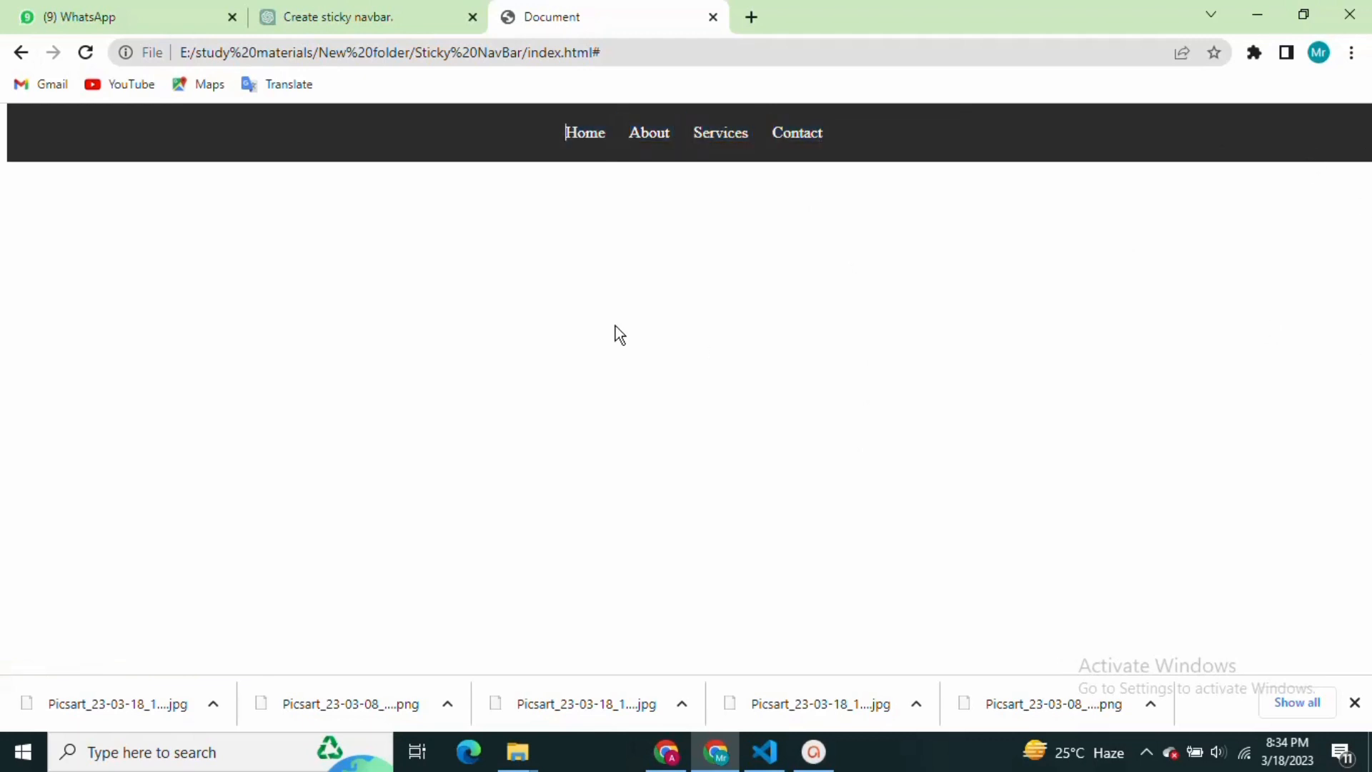
mouse_move(470, 218)
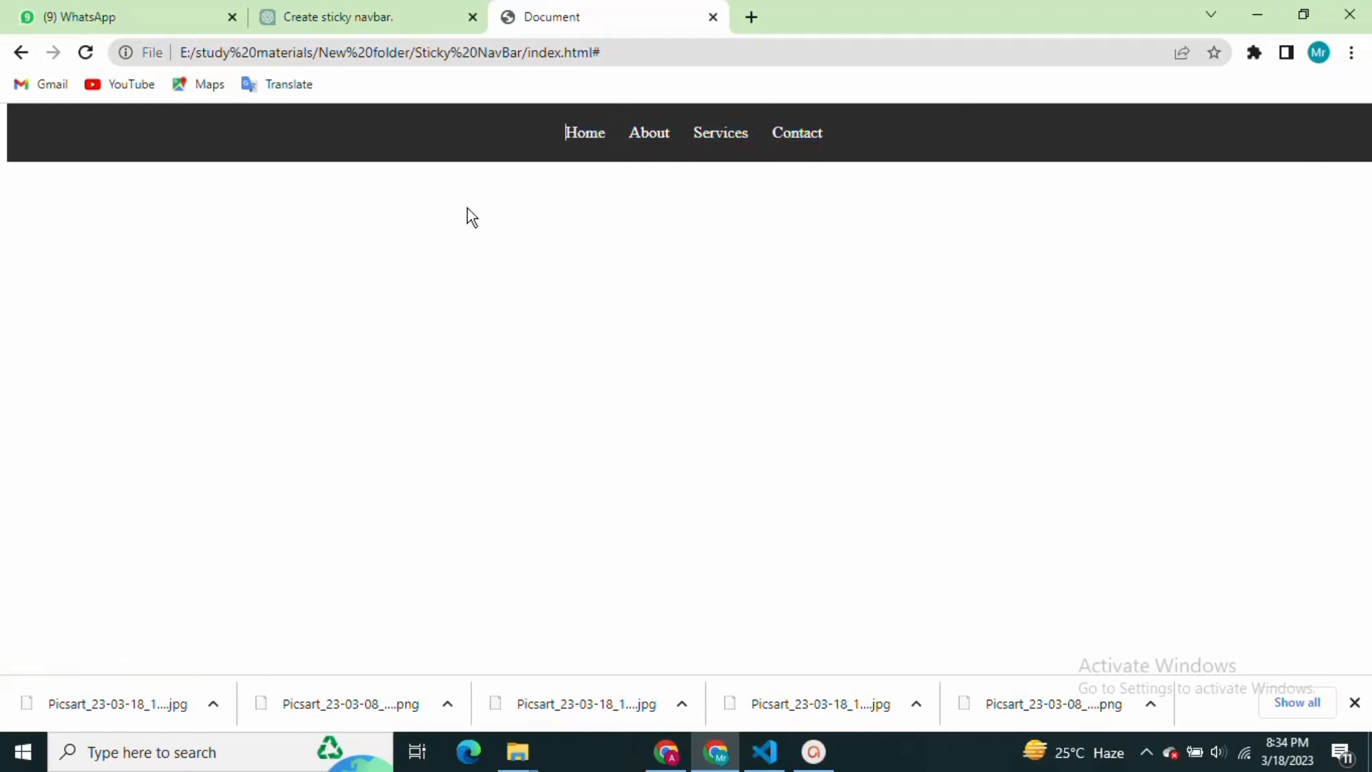